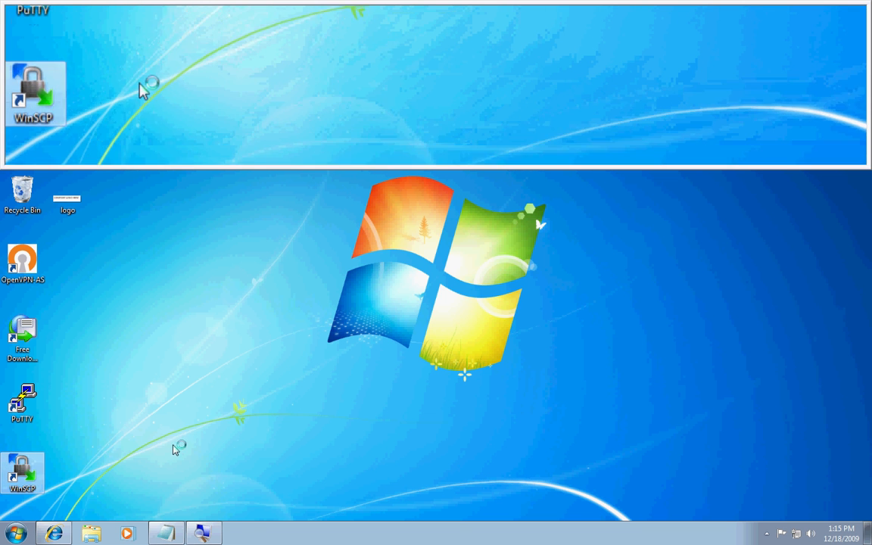
Step: Launch WinSCP from the desktop shortcut so its login window appears
double_click(23, 473)
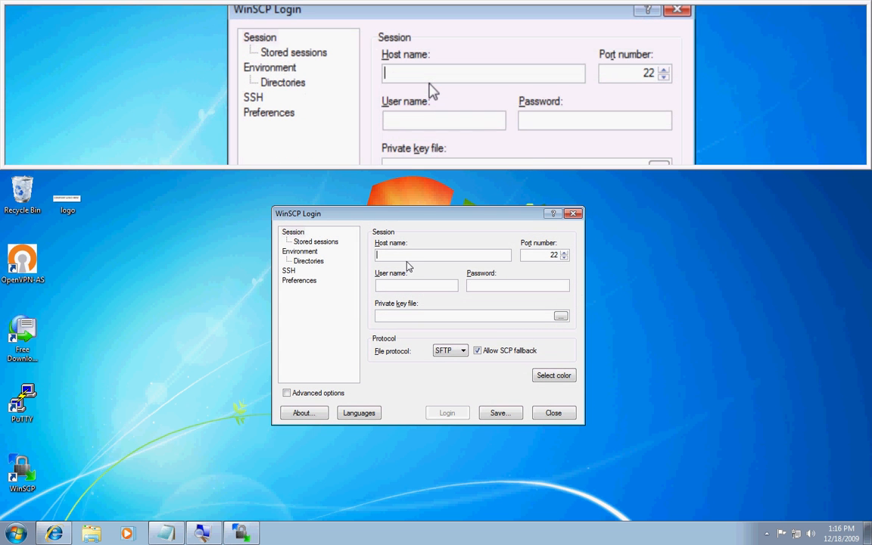
Step: Connect to 10.7.31.144 as root with password and trust the server's host key
type("10.7.31.")
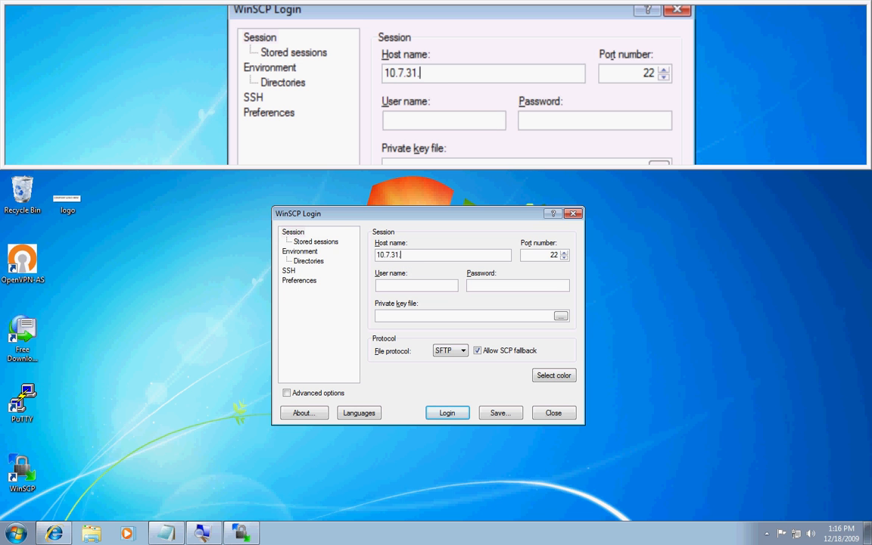
type("144")
left_click(416, 284)
type("root")
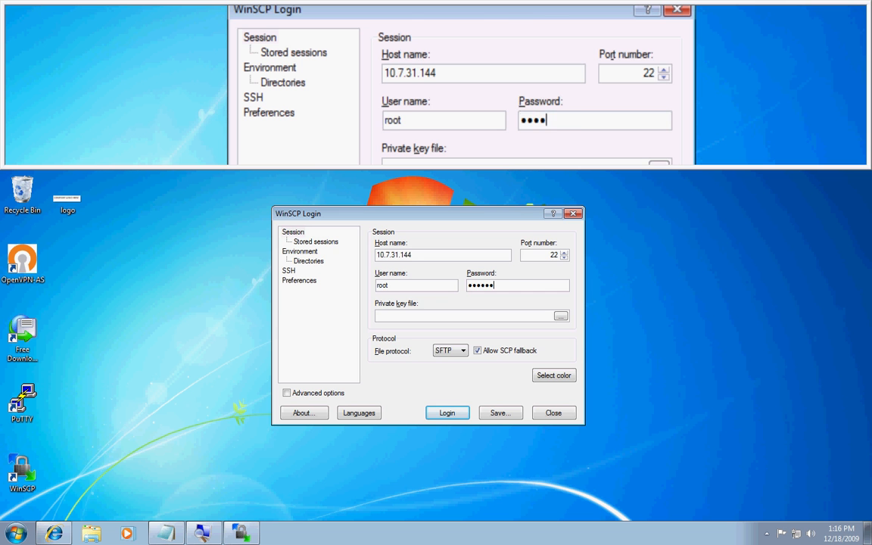
left_click(447, 412)
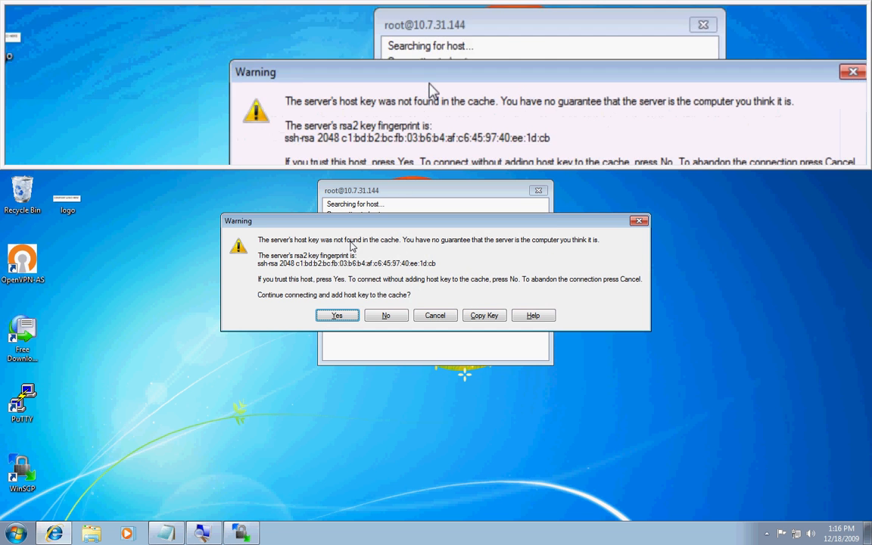
left_click(336, 315)
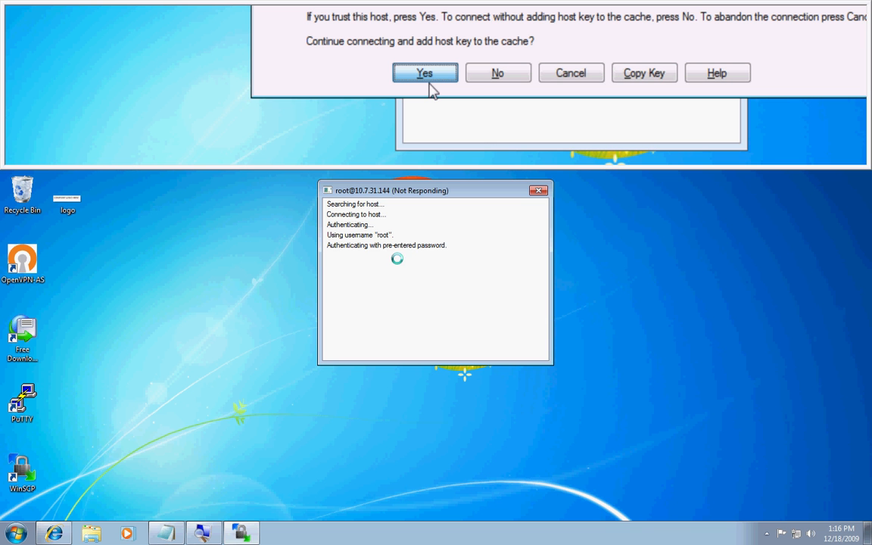
left_click(423, 73)
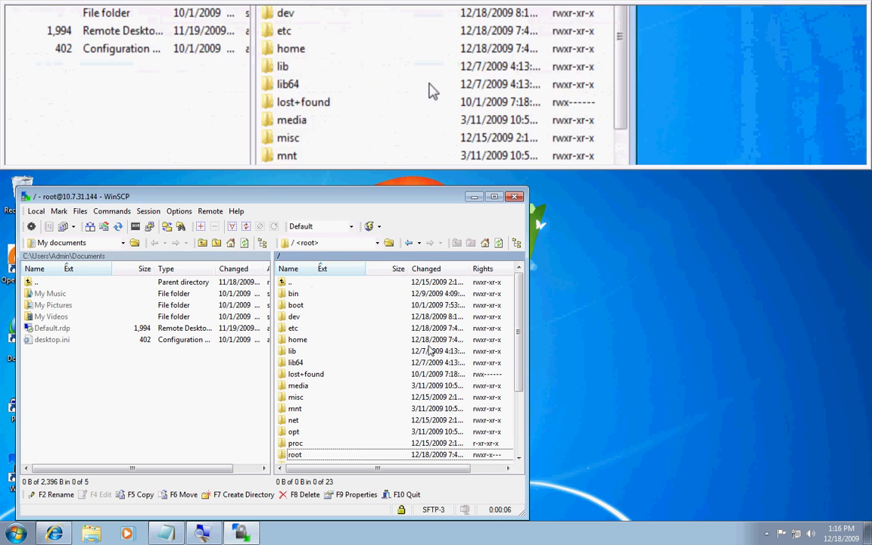
Step: Browse to /usr/local/openvpn_as/etc and edit as.conf in WinSCP's built-in editor
scroll("down", 3)
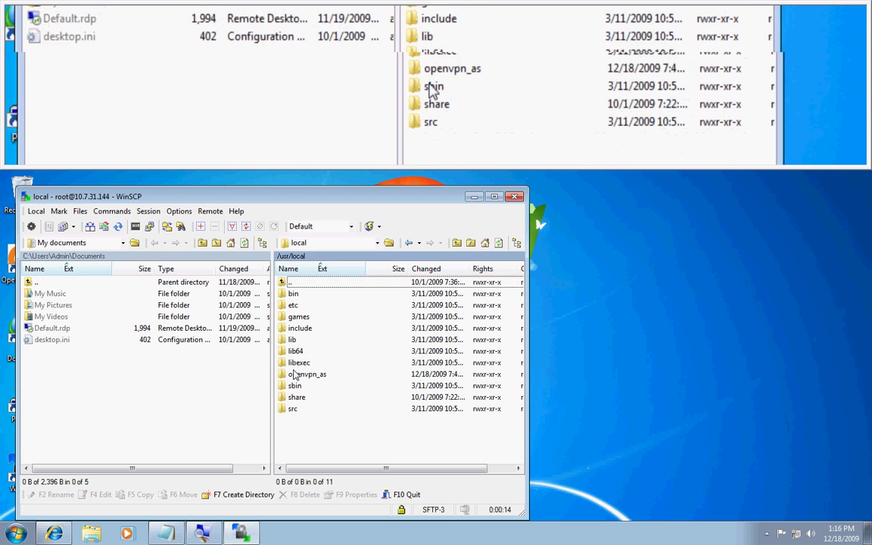
double_click(307, 374)
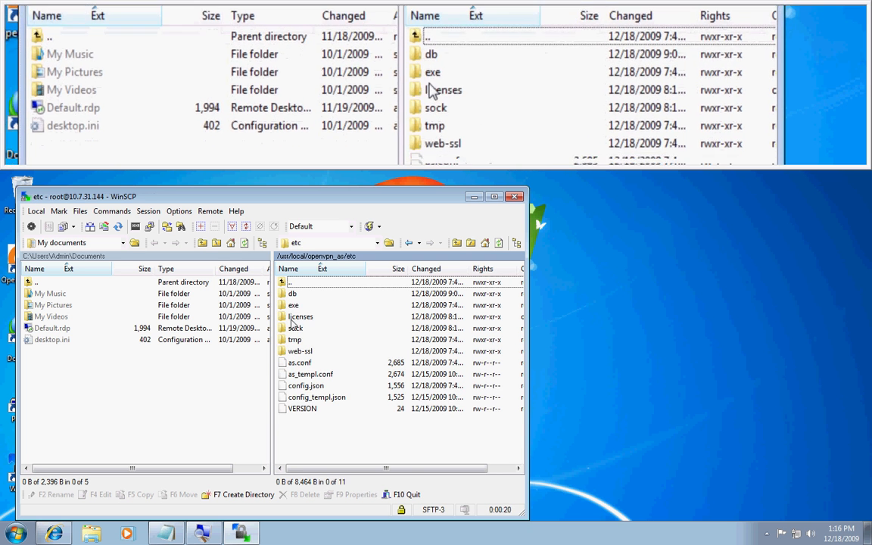
right_click(300, 362)
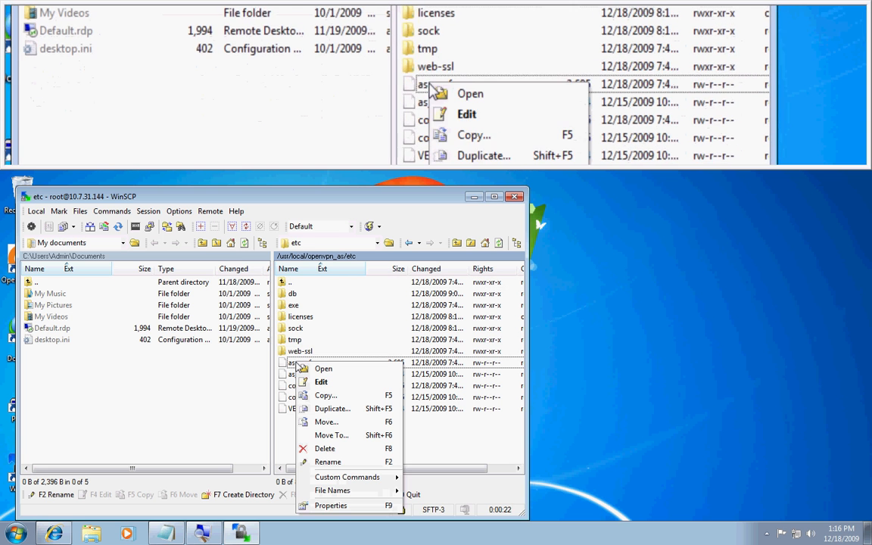
left_click(321, 381)
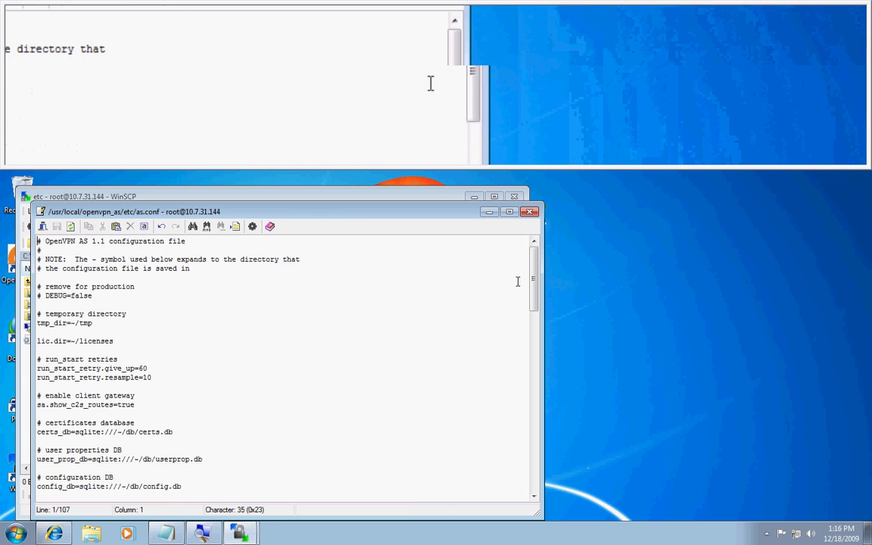
Step: Scroll as.conf down to sa.company_name and highlight its OpenVPN Technologies, Inc. value
scroll("down", 3)
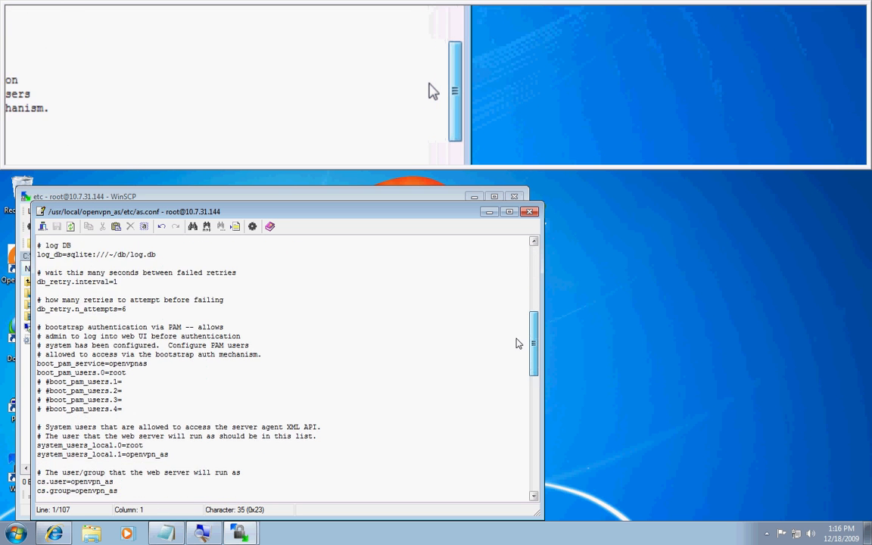
scroll("down", 3)
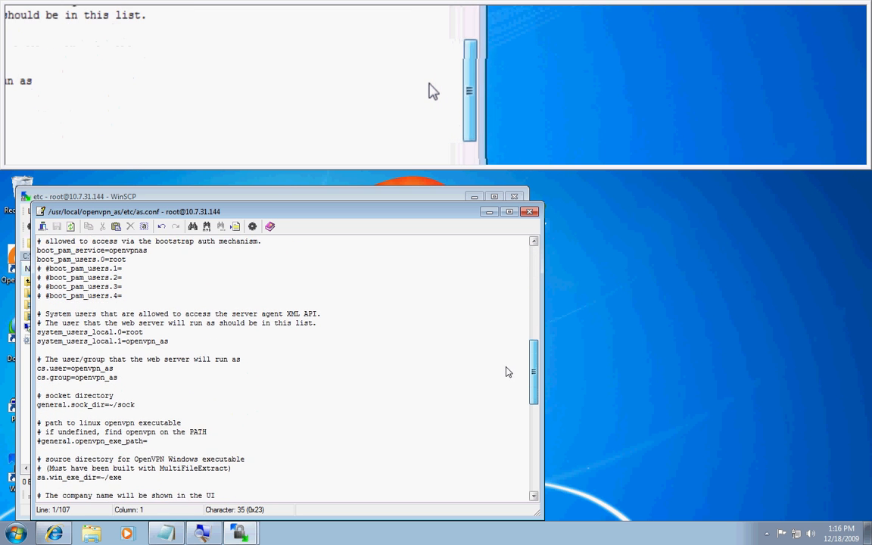
scroll("down", 3)
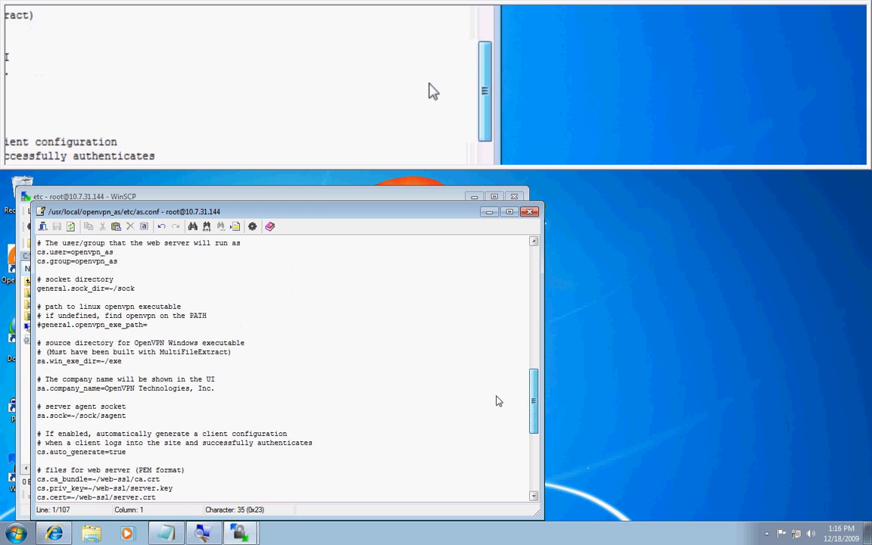
scroll("down", 3)
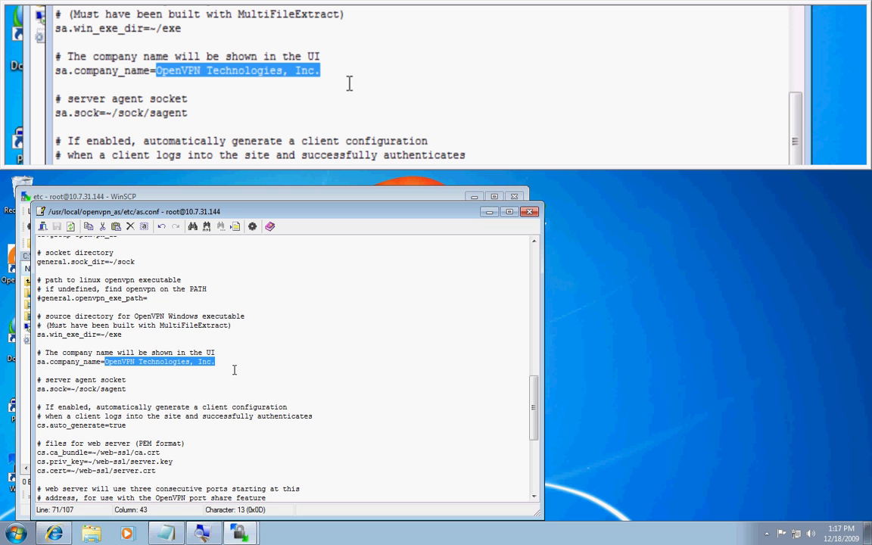
Step: Replace the company name value with COMPANY NAME EXAMPLE
type("C")
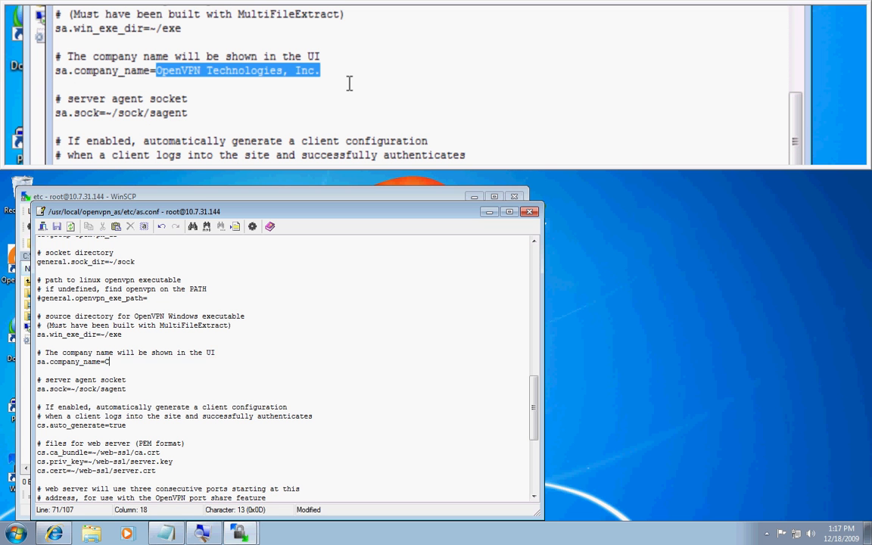
type("COMPANY NAME EXAMPLE")
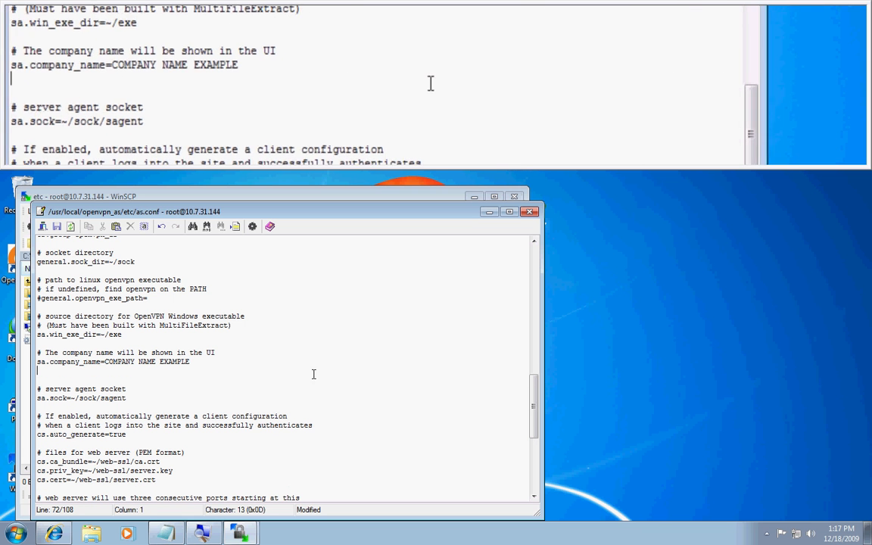
Step: Add a sa.logo_image_file line pointing to /usr/local/openvpn_as/etc
type("sa.logo_image_file=/my/dir/image.jpg")
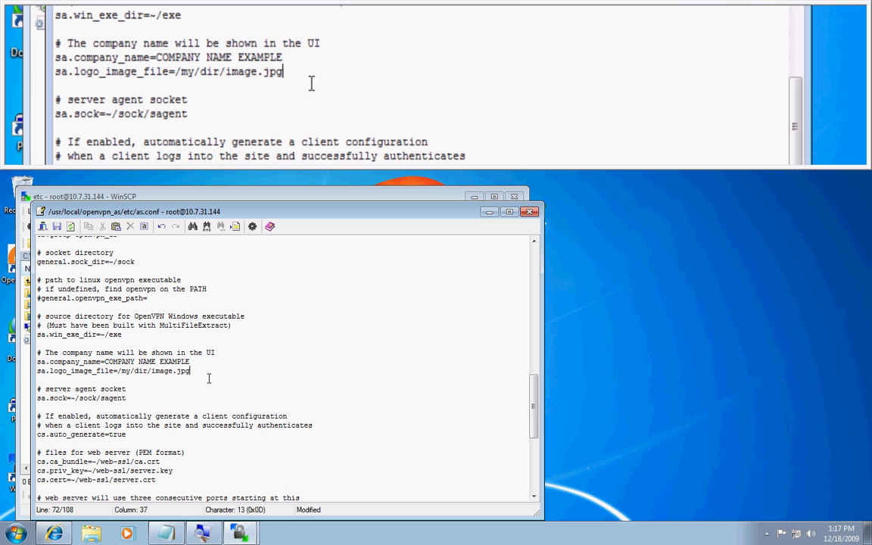
key("BackSpace")
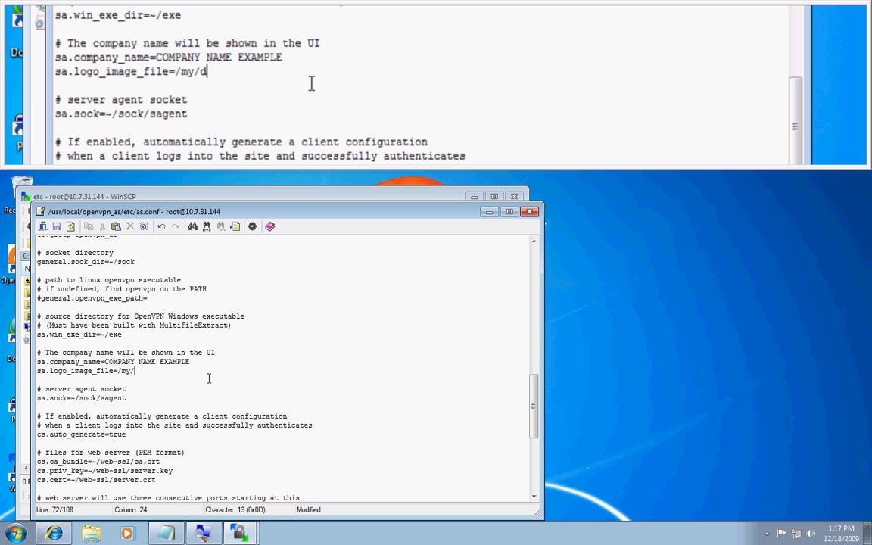
type("usr")
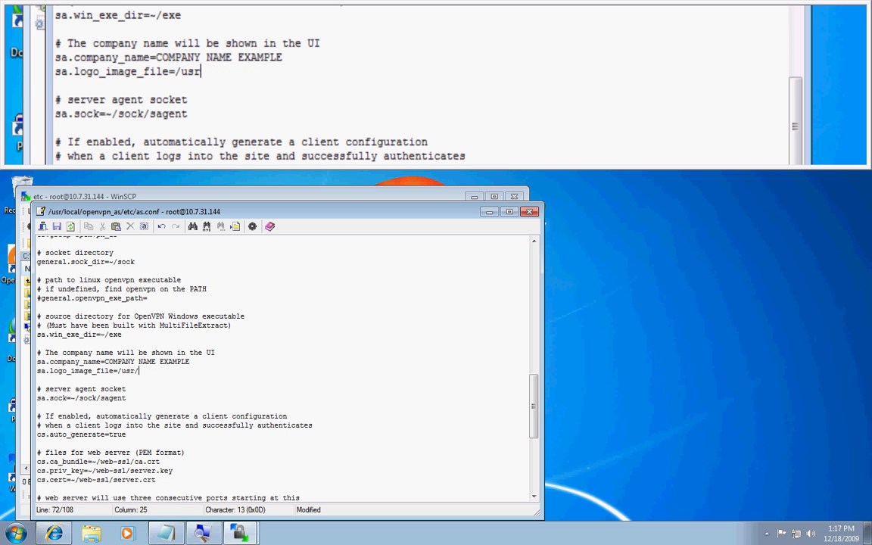
type("local")
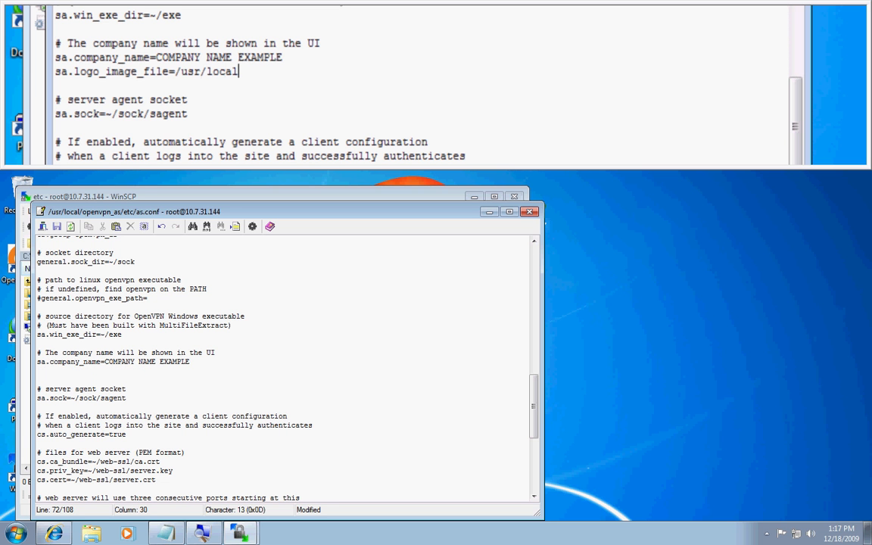
type("/openvpn_as/")
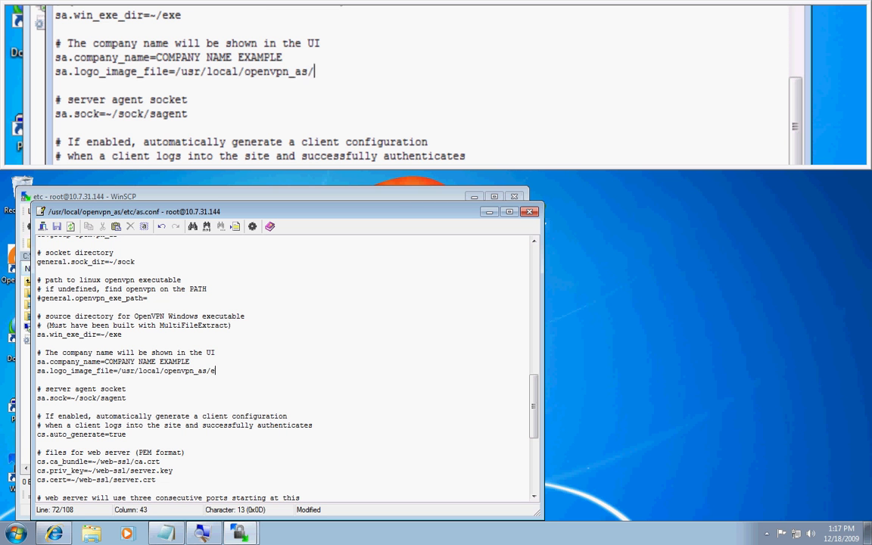
type("etc")
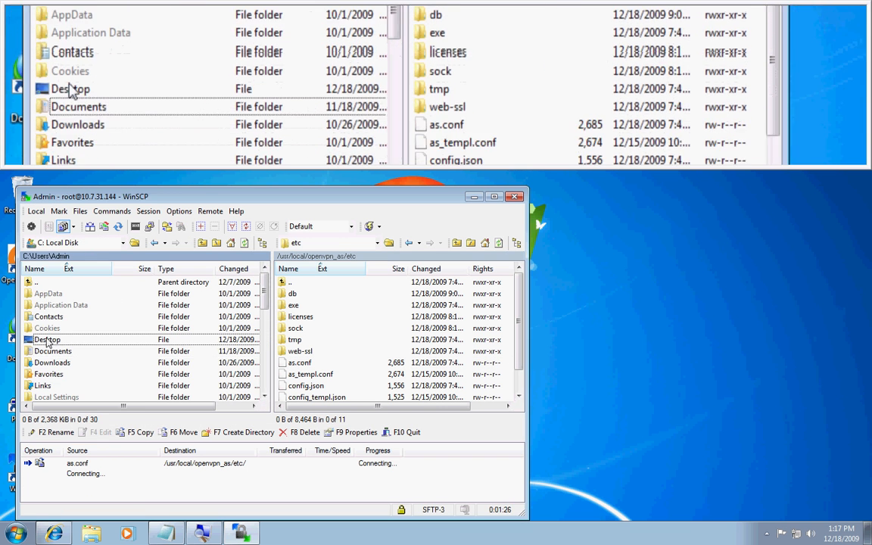
Step: Copy logo.png from the local Desktop into /usr/local/openvpn_as/etc on the server
double_click(46, 339)
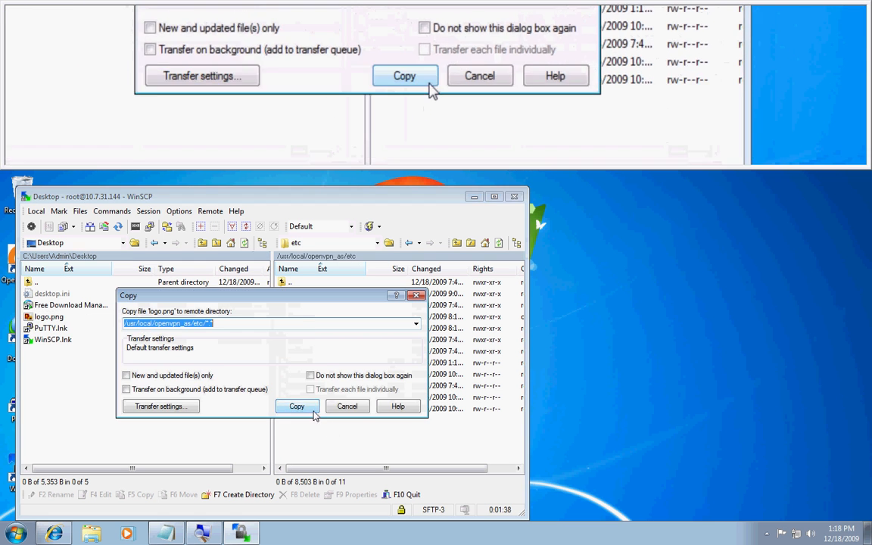
left_click(296, 405)
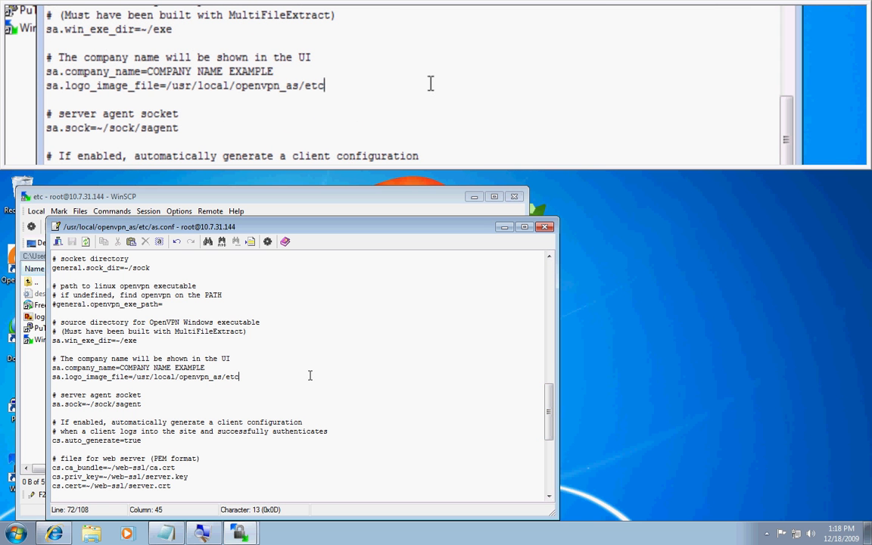
Step: Append /logo.png so the logo path reads /usr/local/openvpn_as/etc/logo.png
type("/logo.")
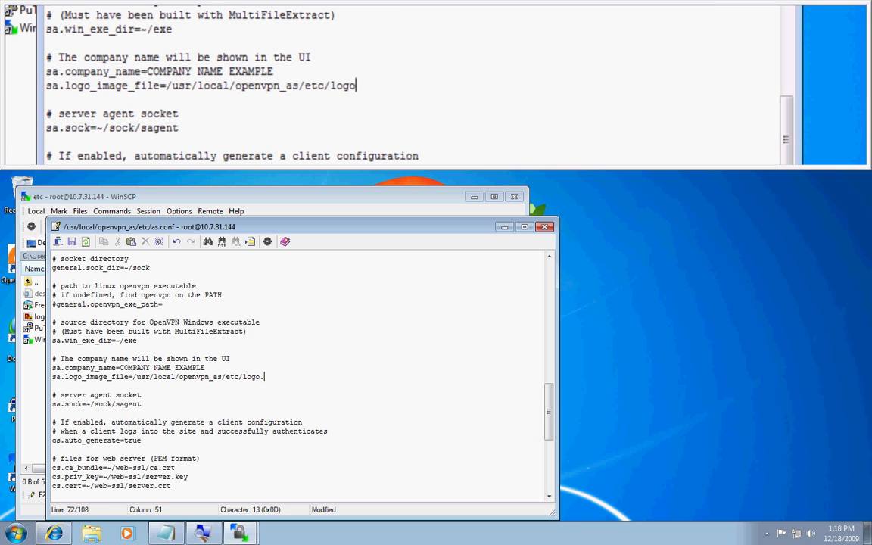
type("png")
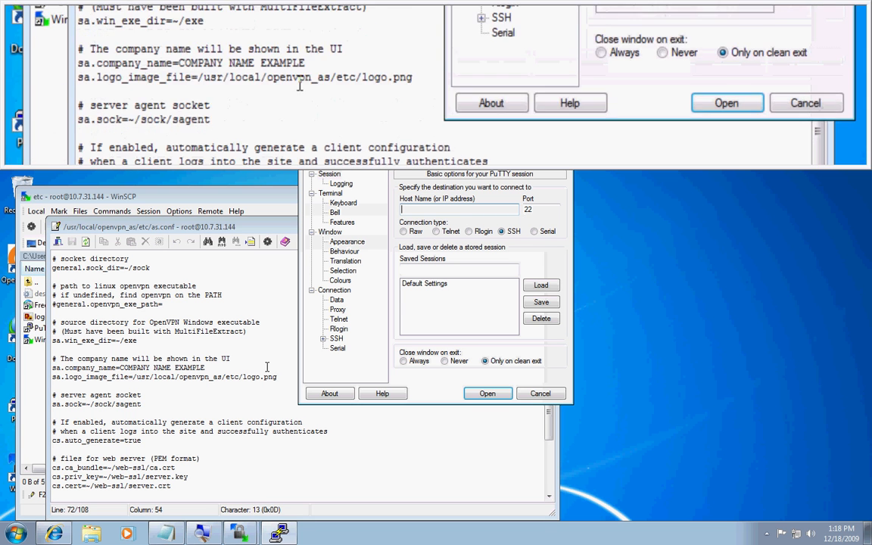
Step: Open a PuTTY session to 10.7.31.144 and log in as root
type("10.7.31.14")
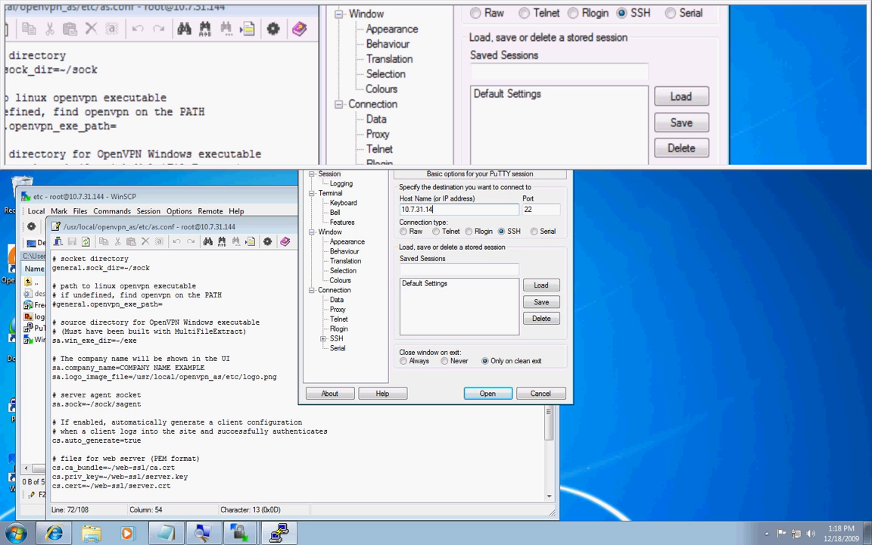
left_click(487, 394)
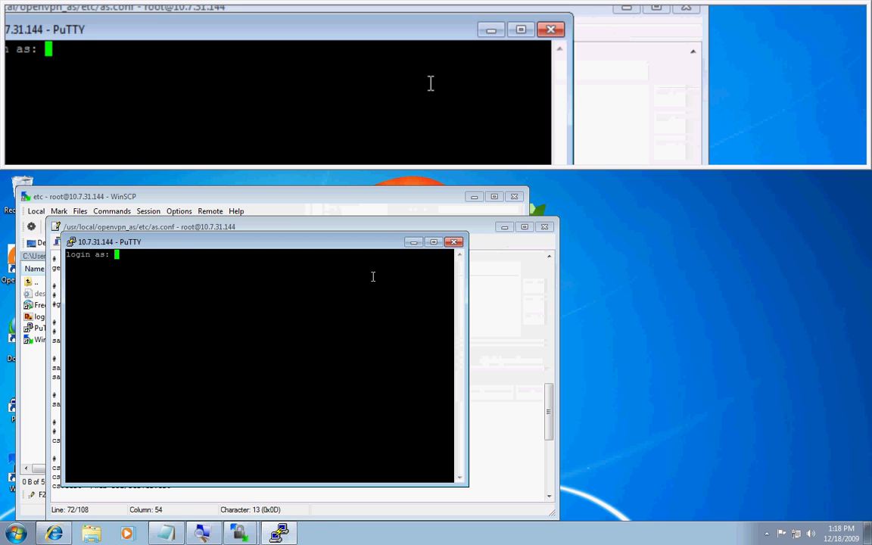
type("root")
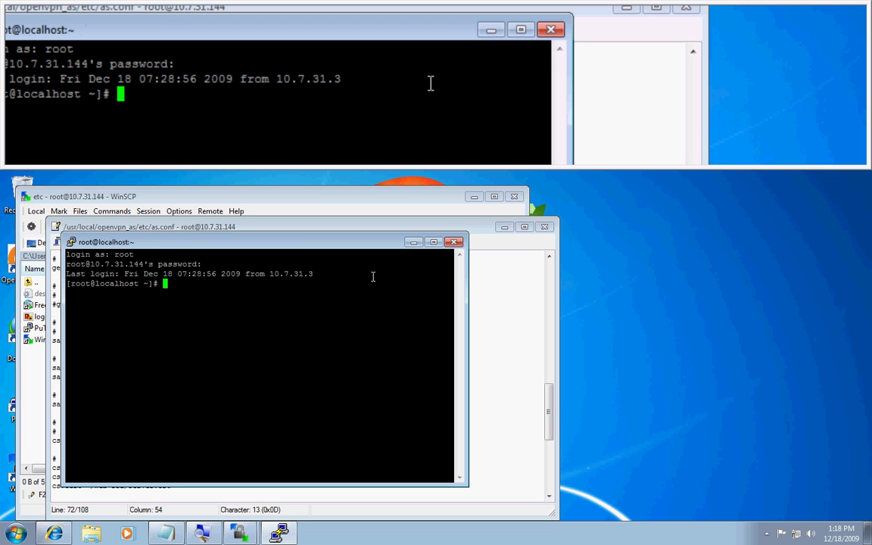
Step: Run 'service openvpnas restart' and bring up the OpenVPN login page
type("service")
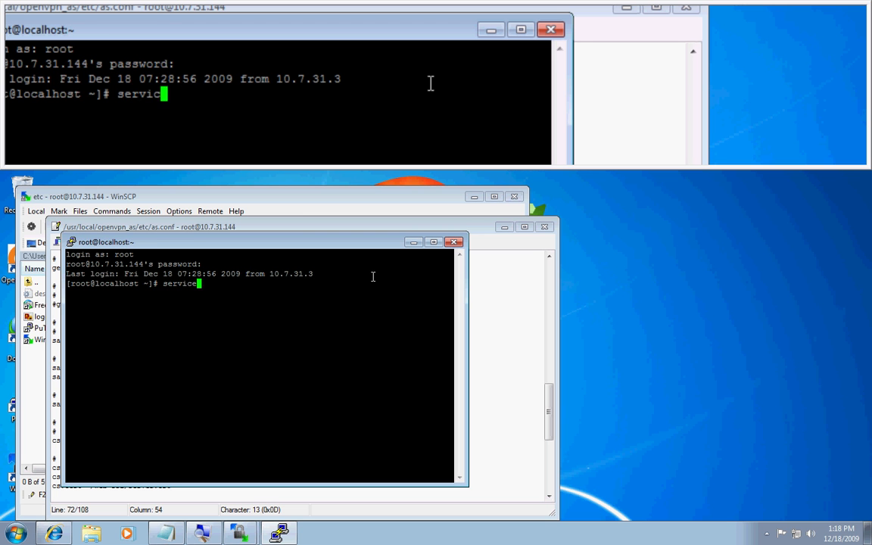
type("openvpnas")
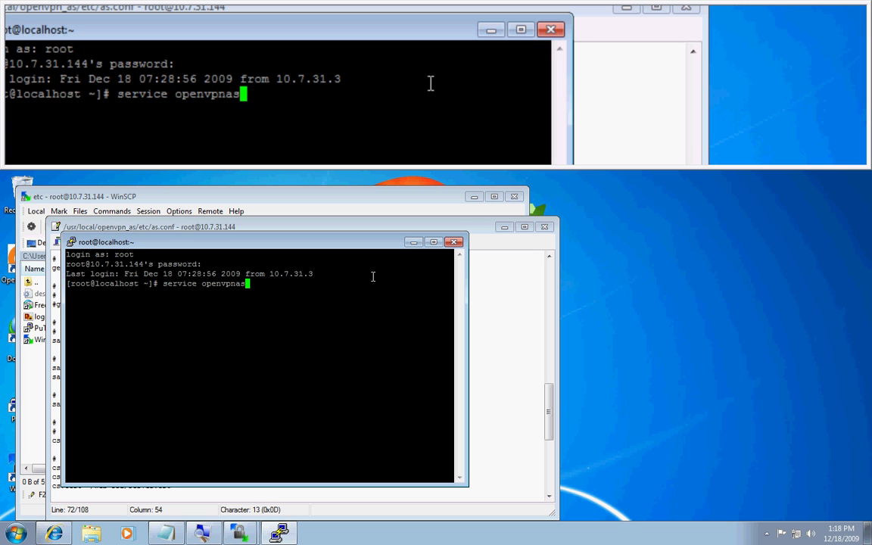
type("restart")
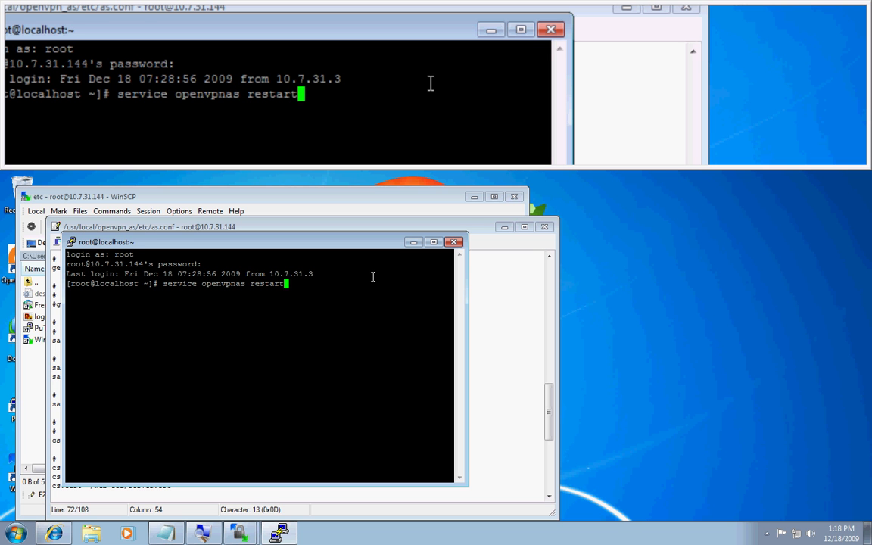
key("Return")
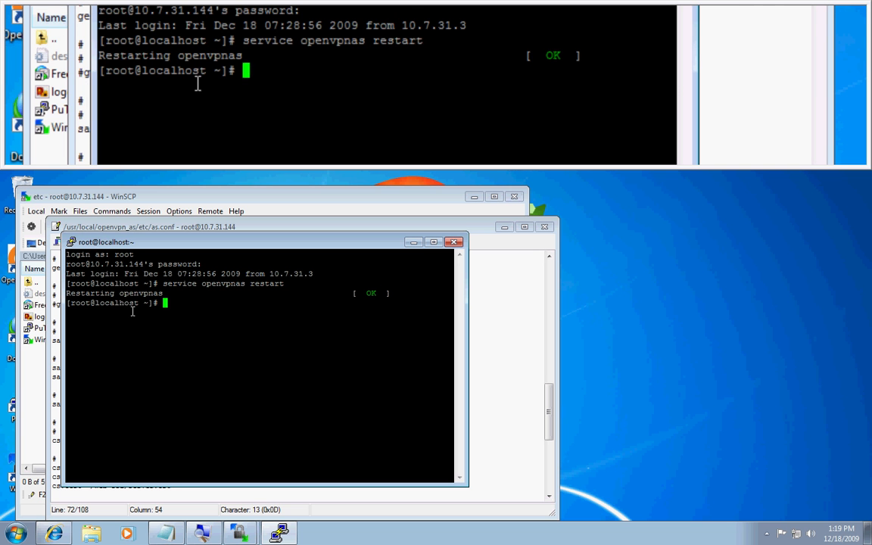
left_click(53, 533)
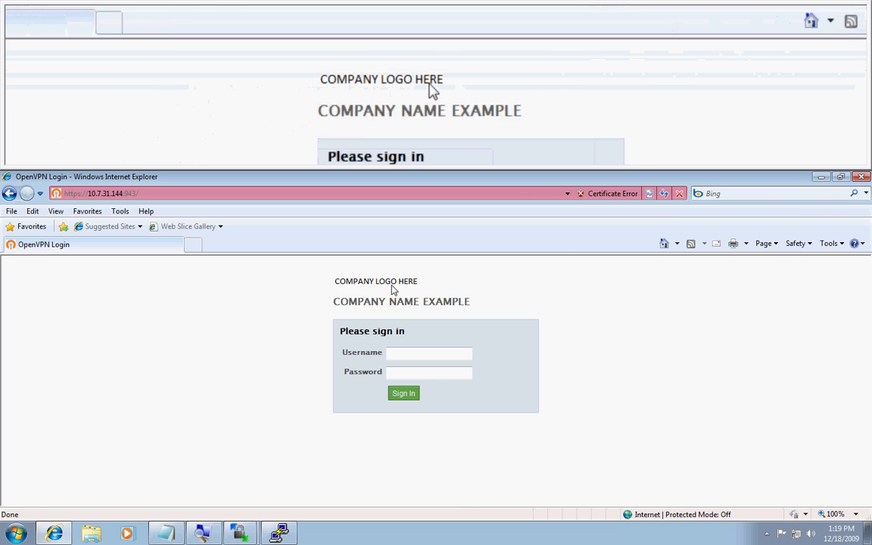
Step: View the logo image's Properties on the branded login page showing COMPANY NAME EXAMPLE
right_click(375, 280)
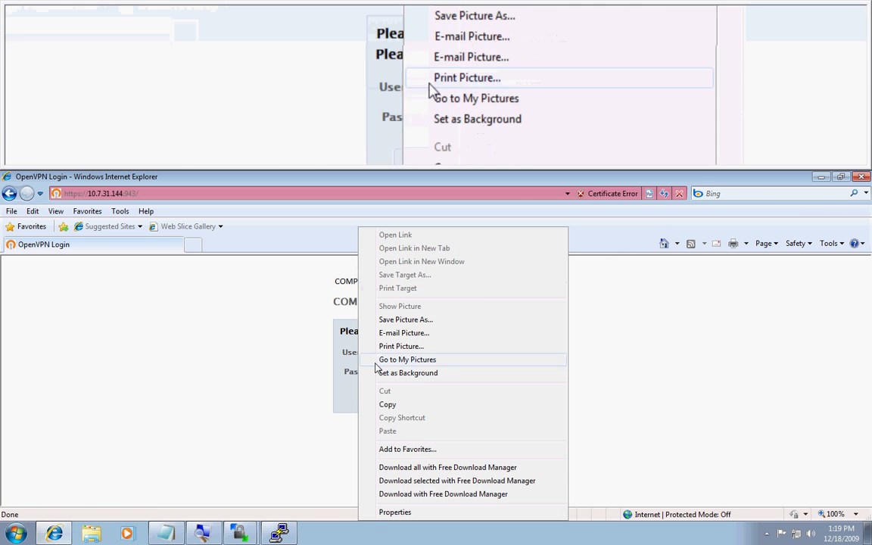
left_click(394, 511)
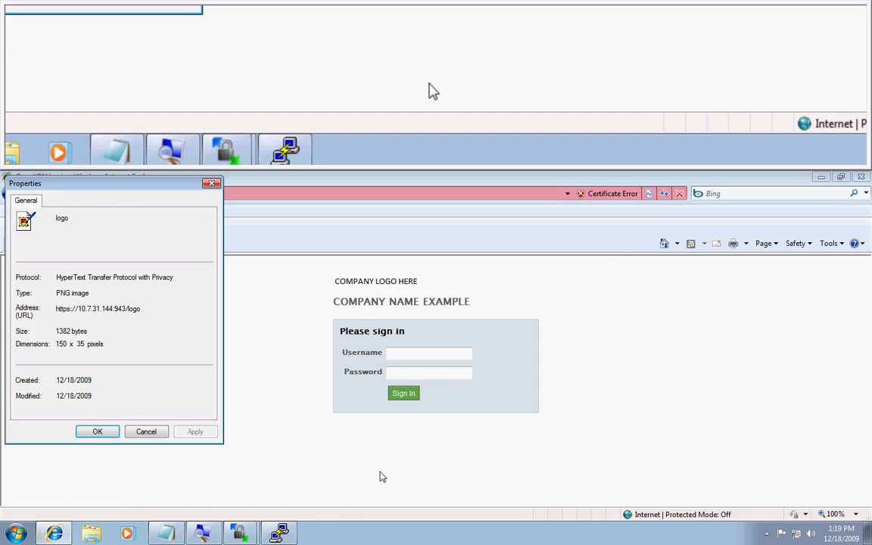